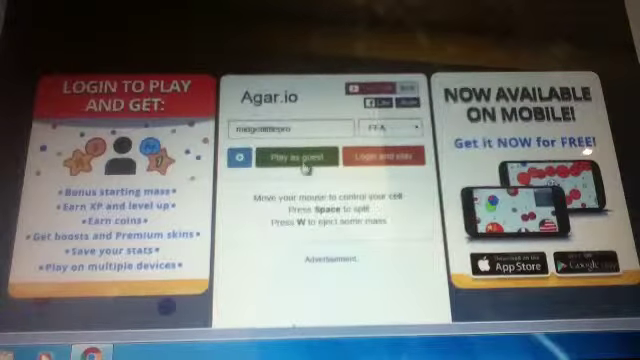
Start a new match as a guest with the nickname already entered.
click(294, 158)
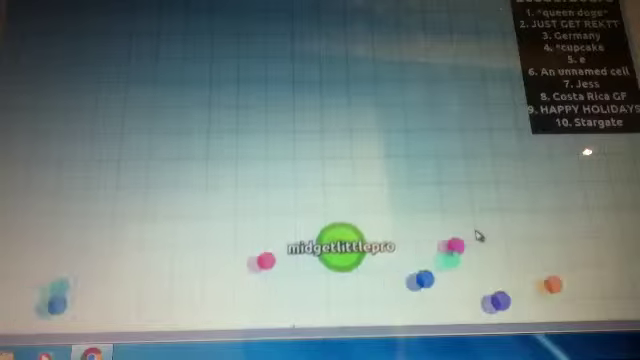